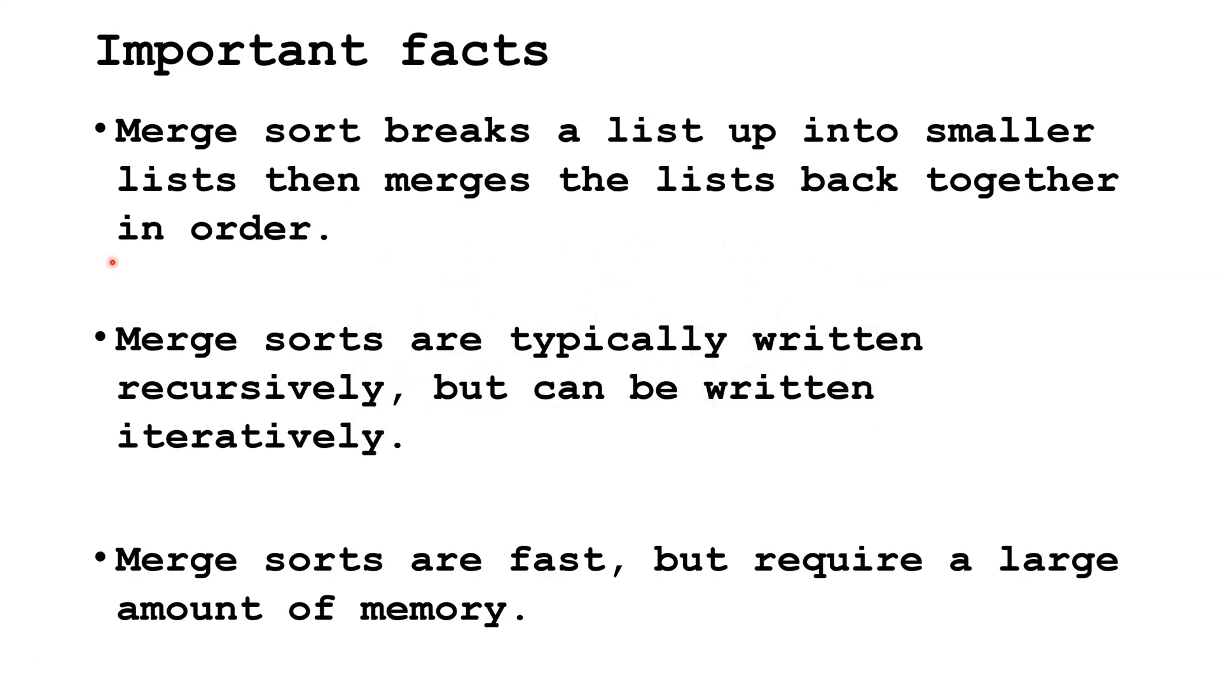
mouse_move(53, 192)
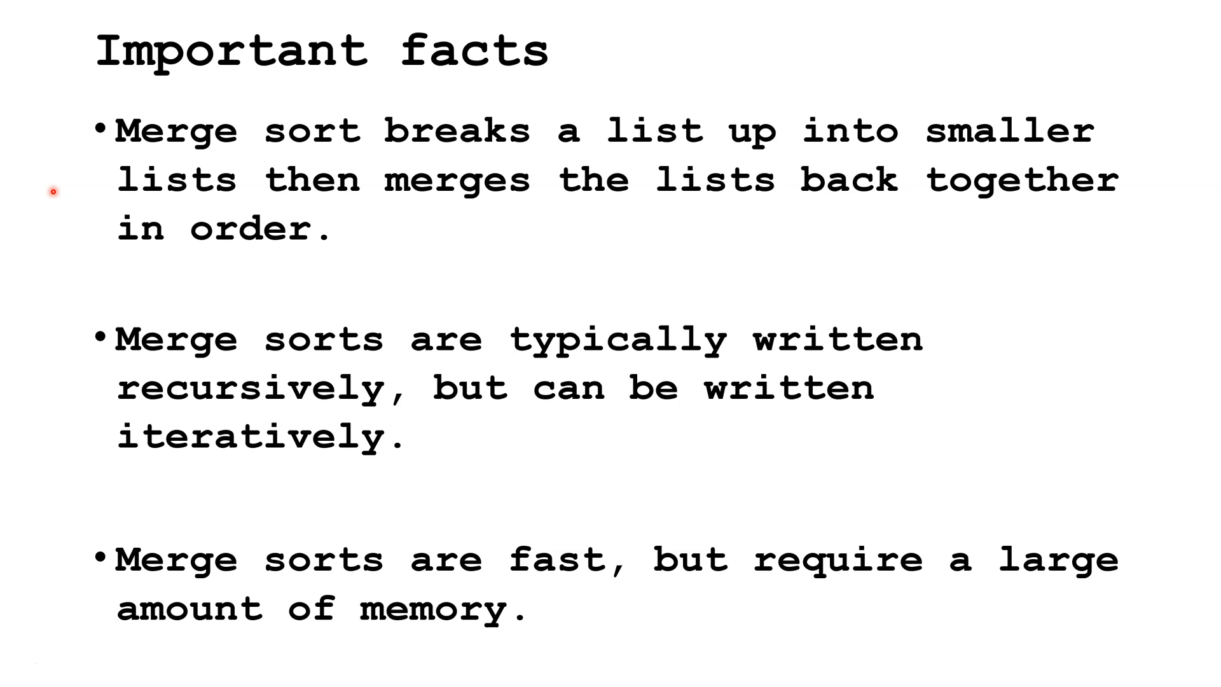
mouse_move(36, 392)
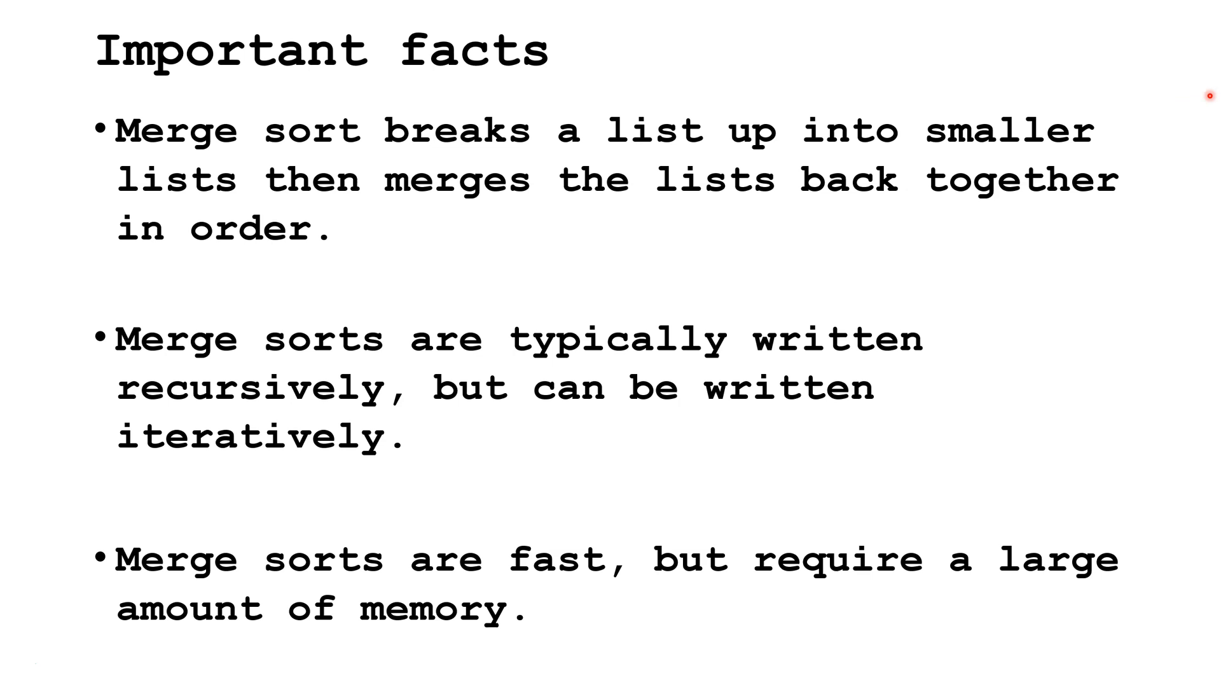
mouse_move(48, 541)
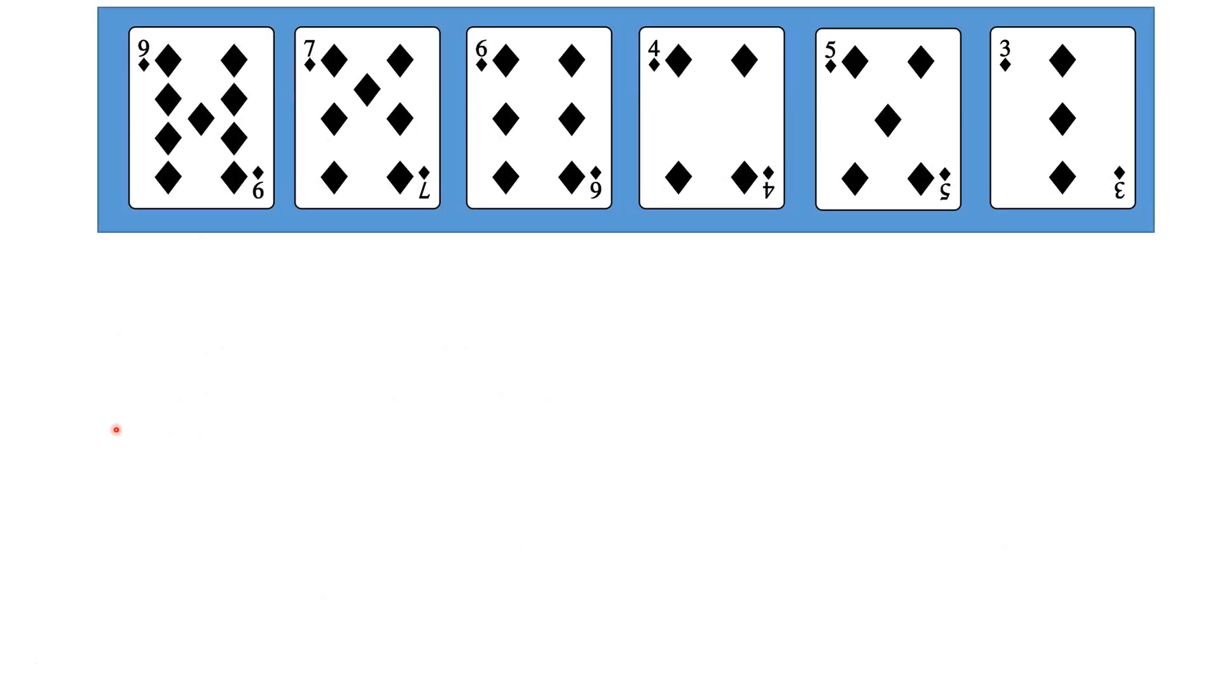
mouse_move(395, 296)
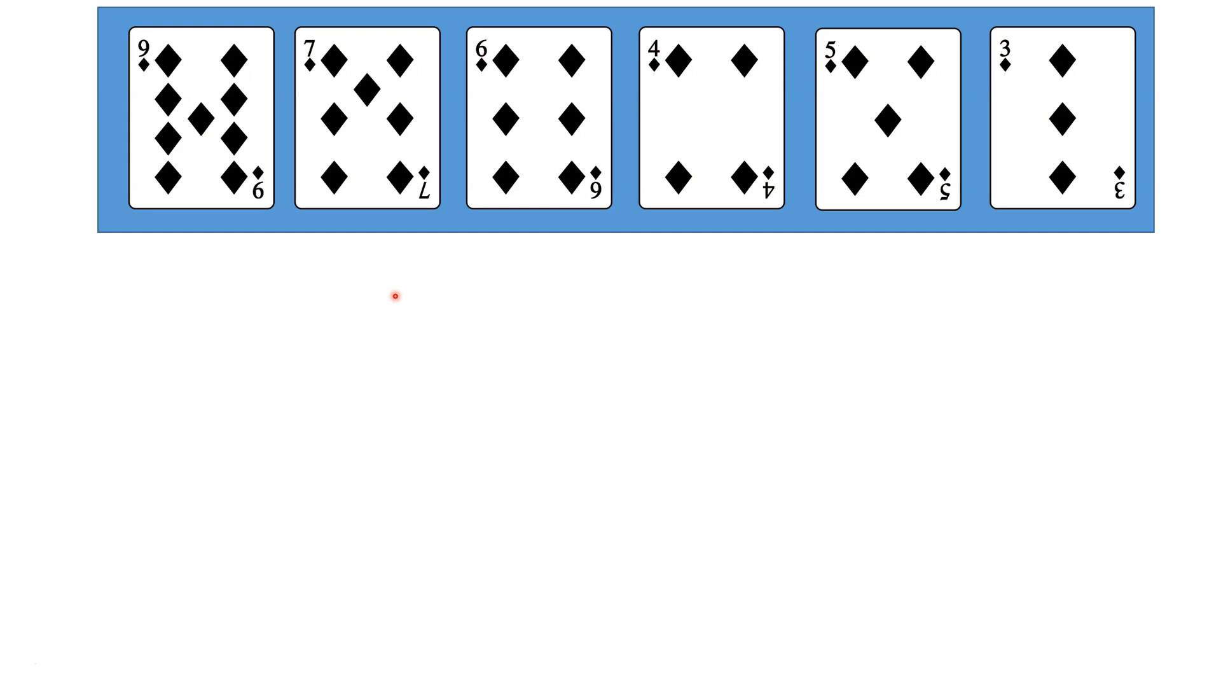
mouse_move(413, 237)
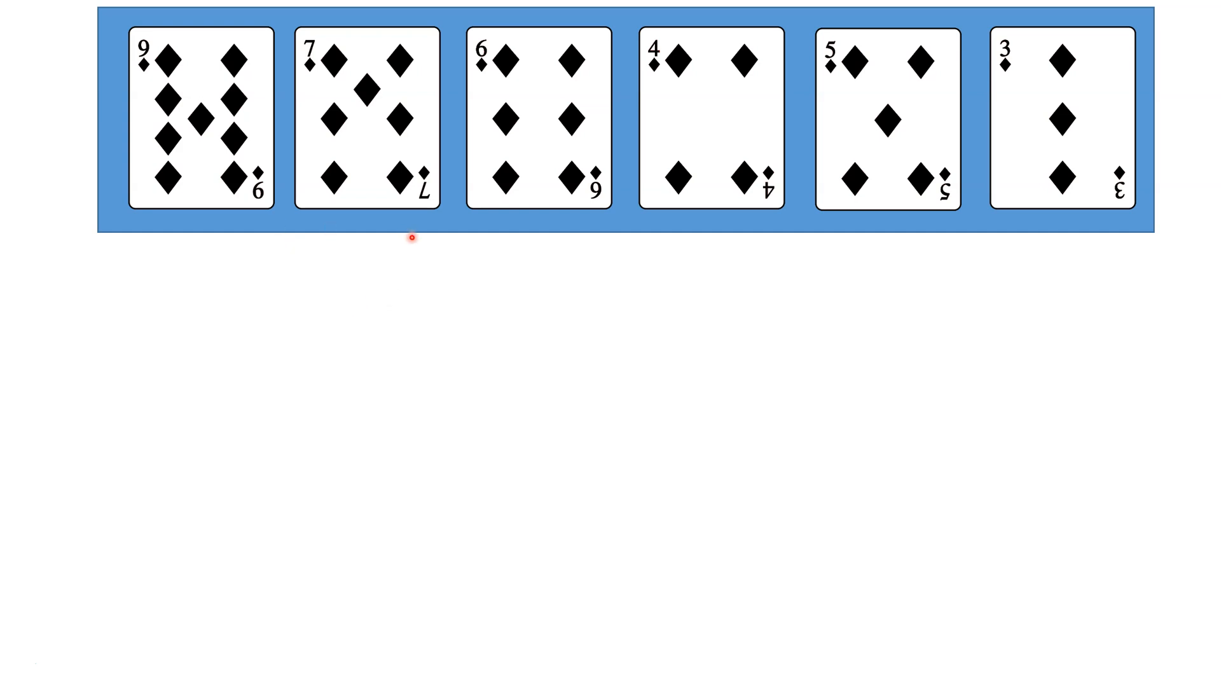
mouse_move(413, 257)
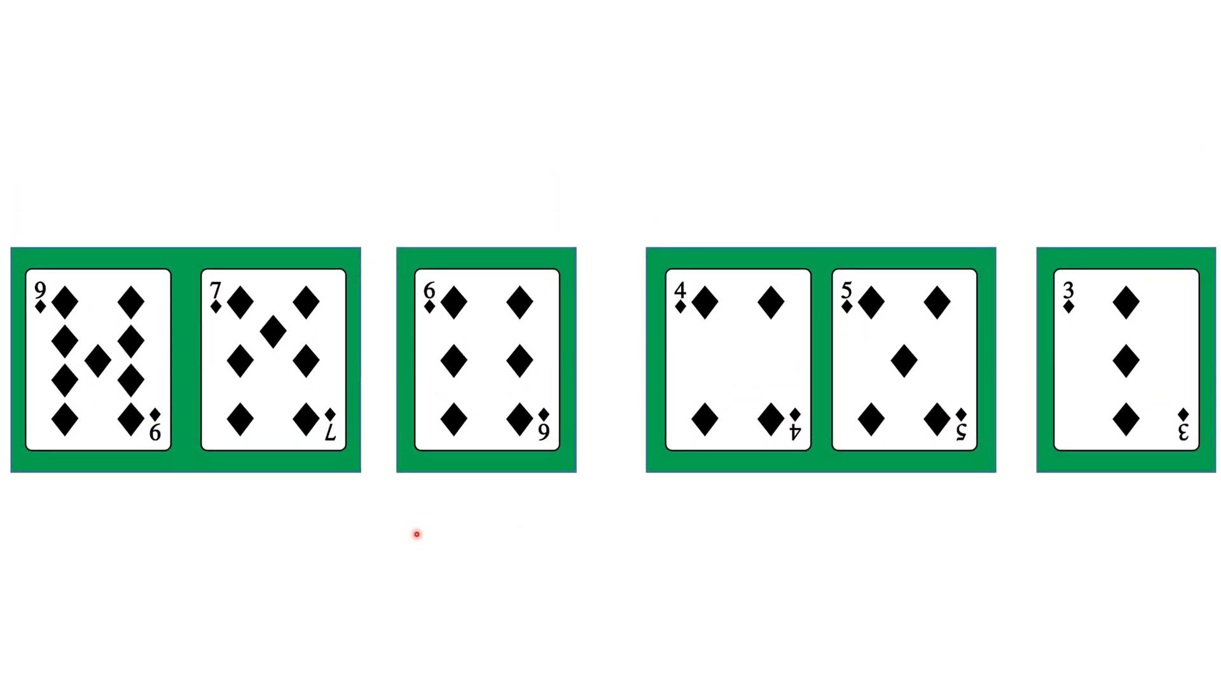
mouse_move(736, 481)
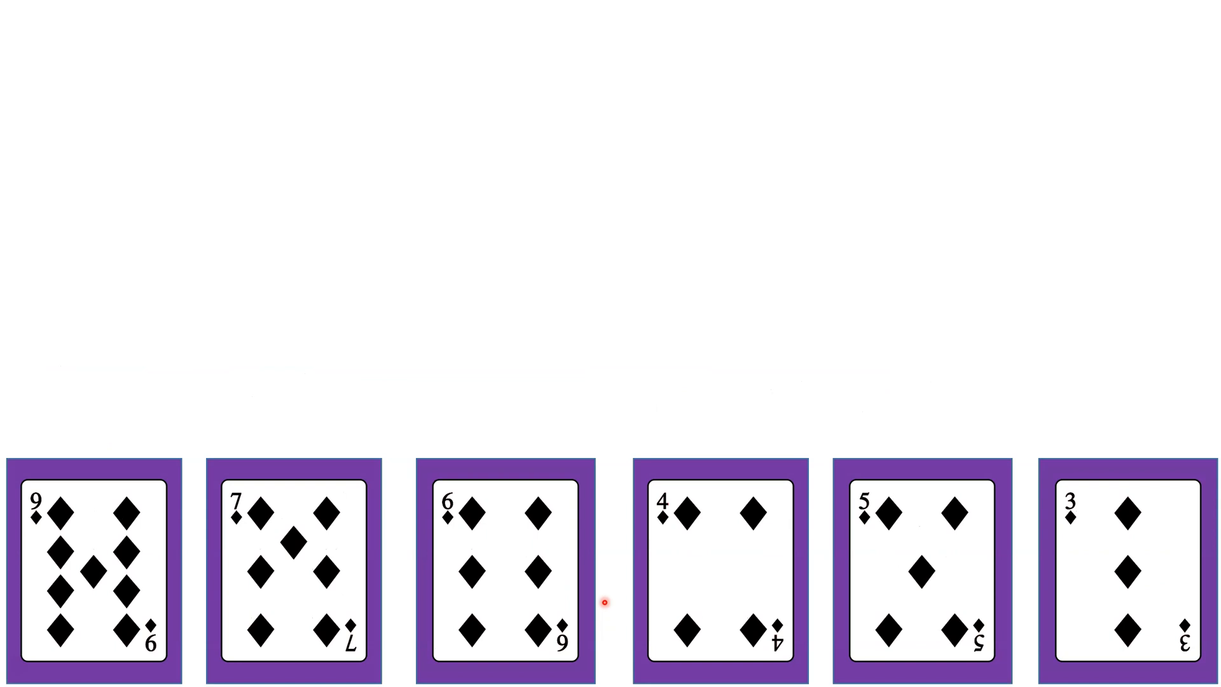
mouse_move(495, 370)
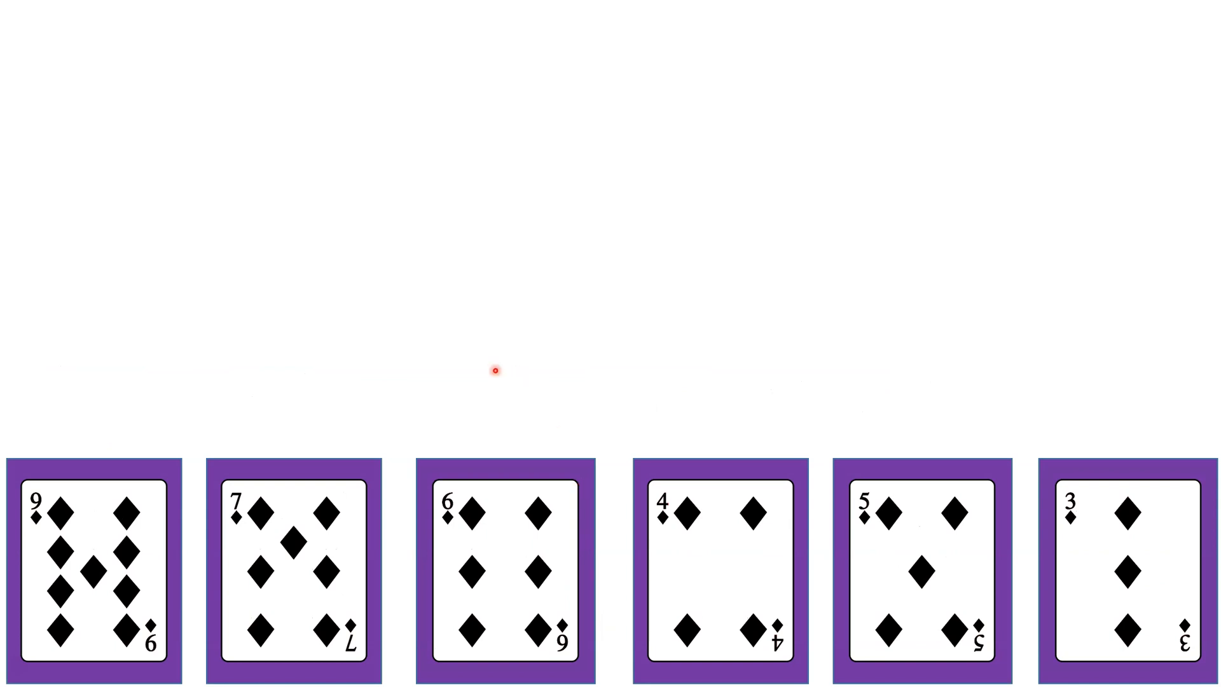
mouse_move(386, 361)
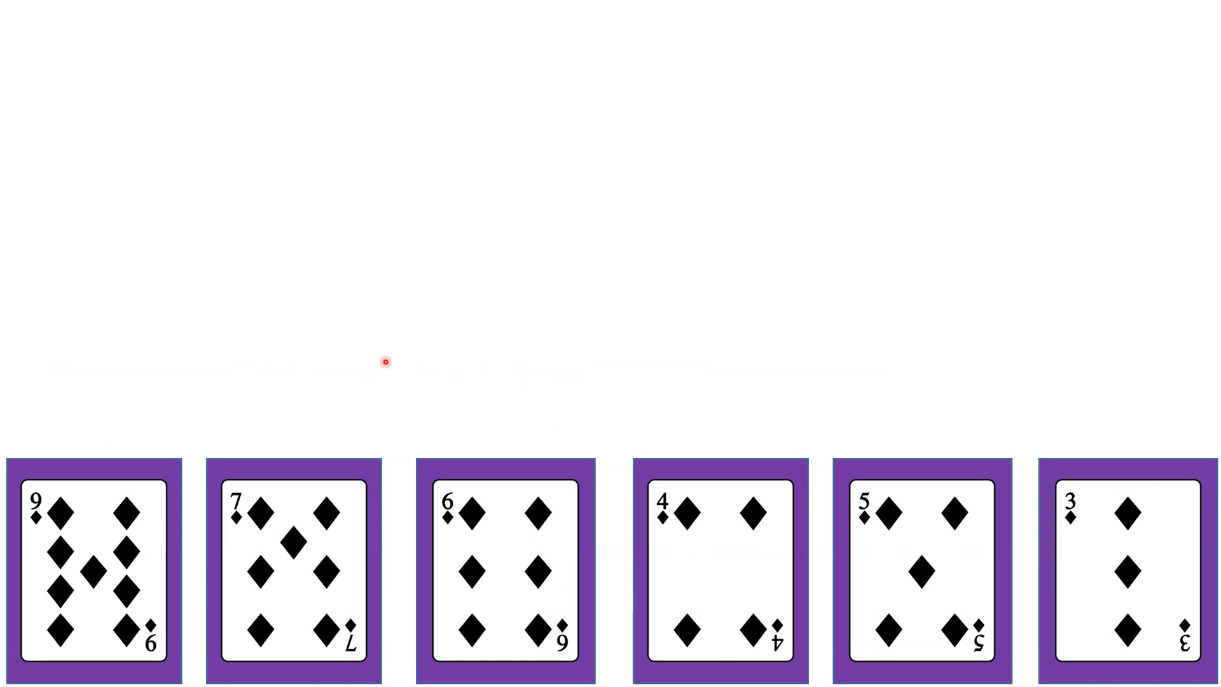
mouse_move(225, 339)
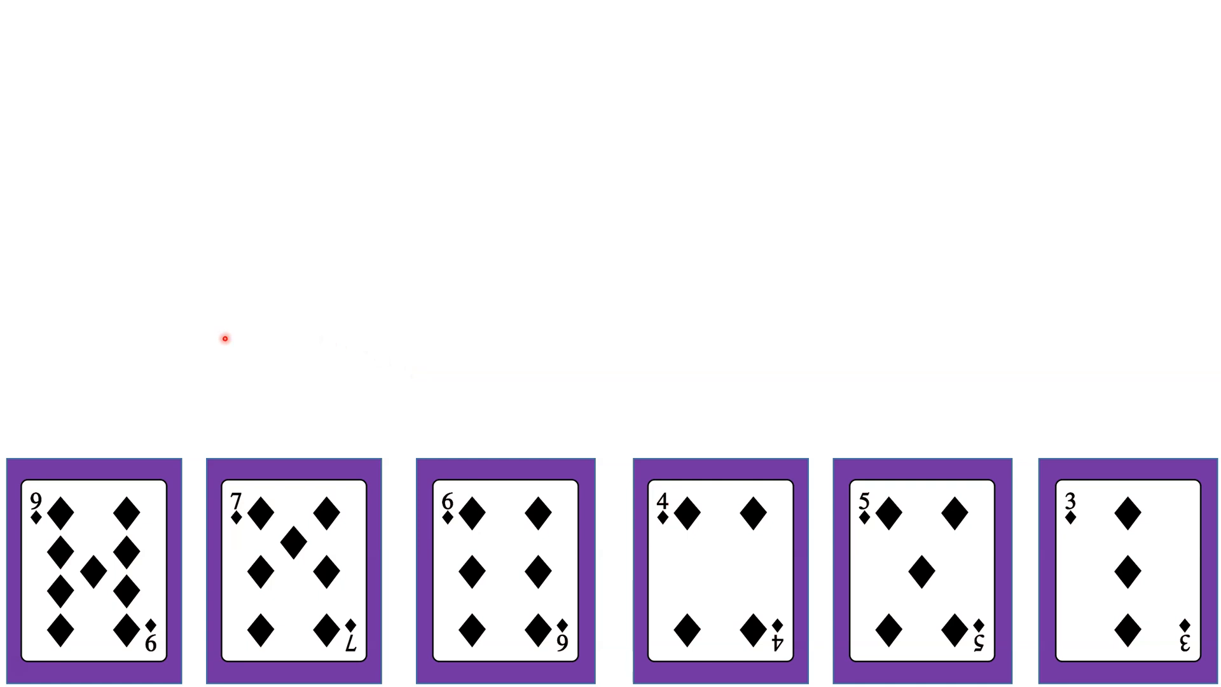
mouse_move(161, 363)
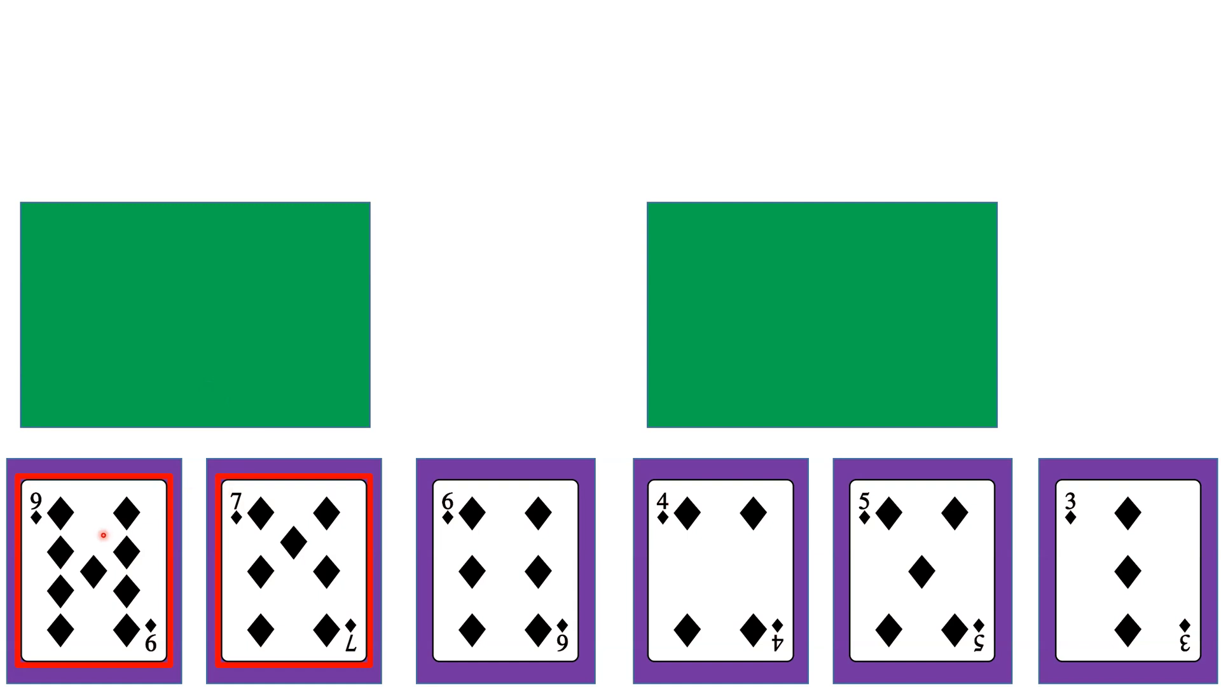
mouse_move(159, 555)
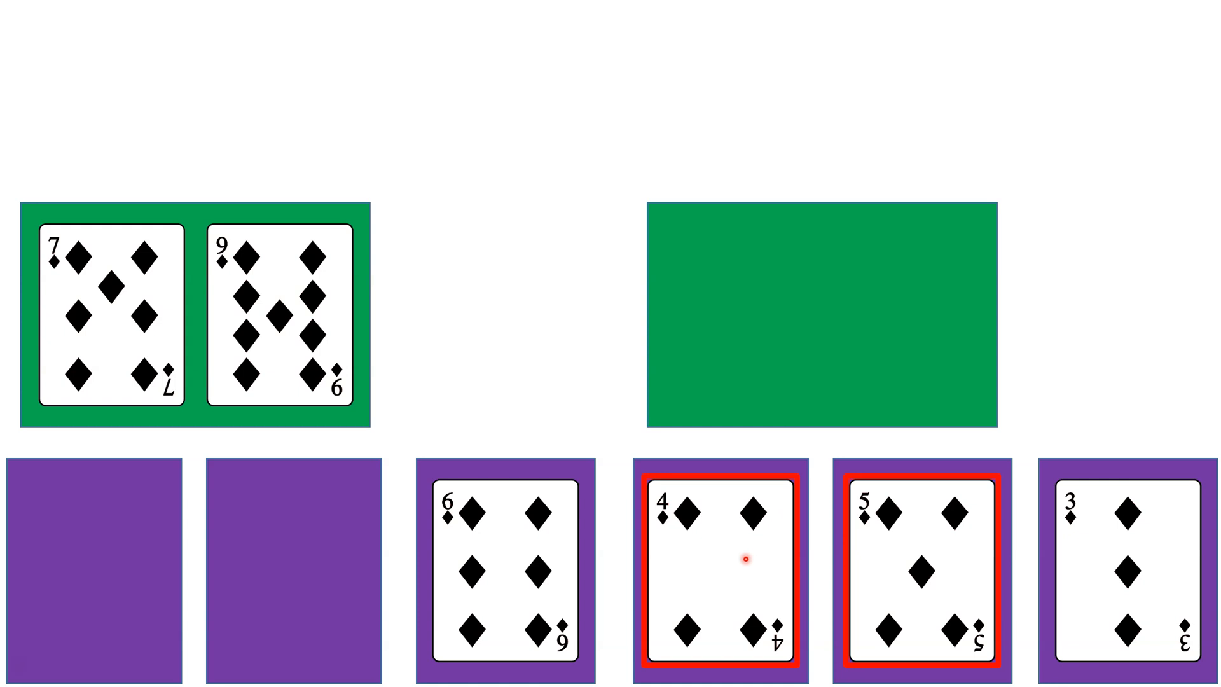
mouse_move(878, 589)
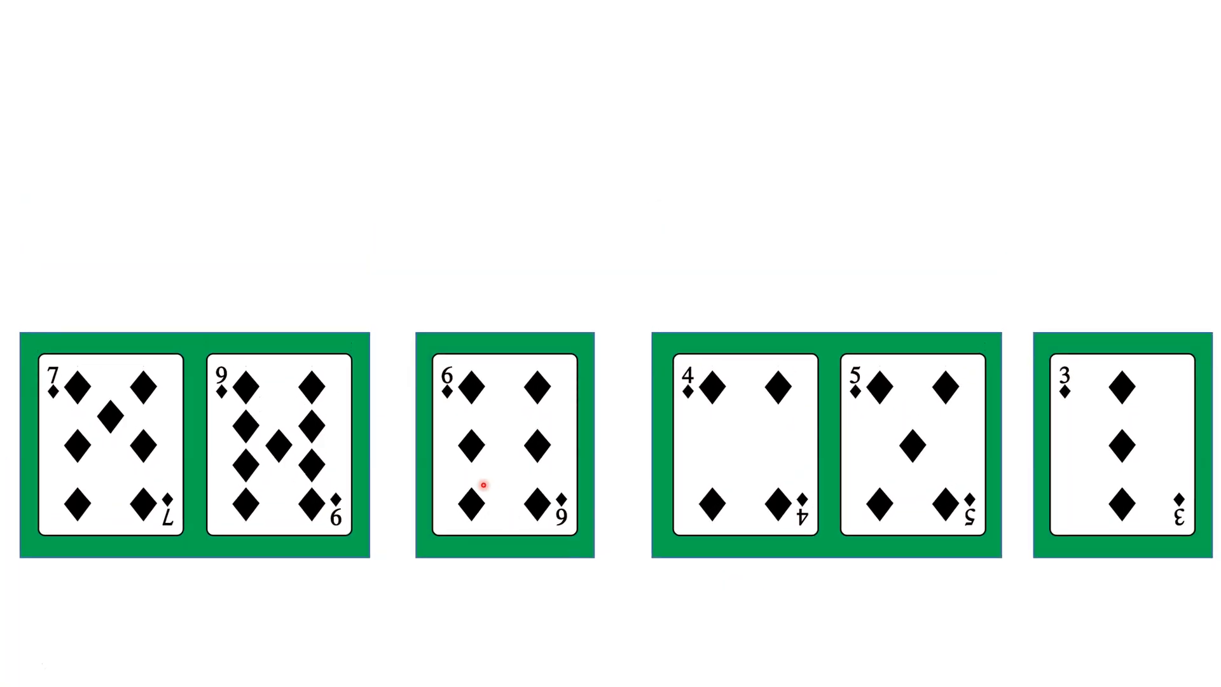
mouse_move(875, 607)
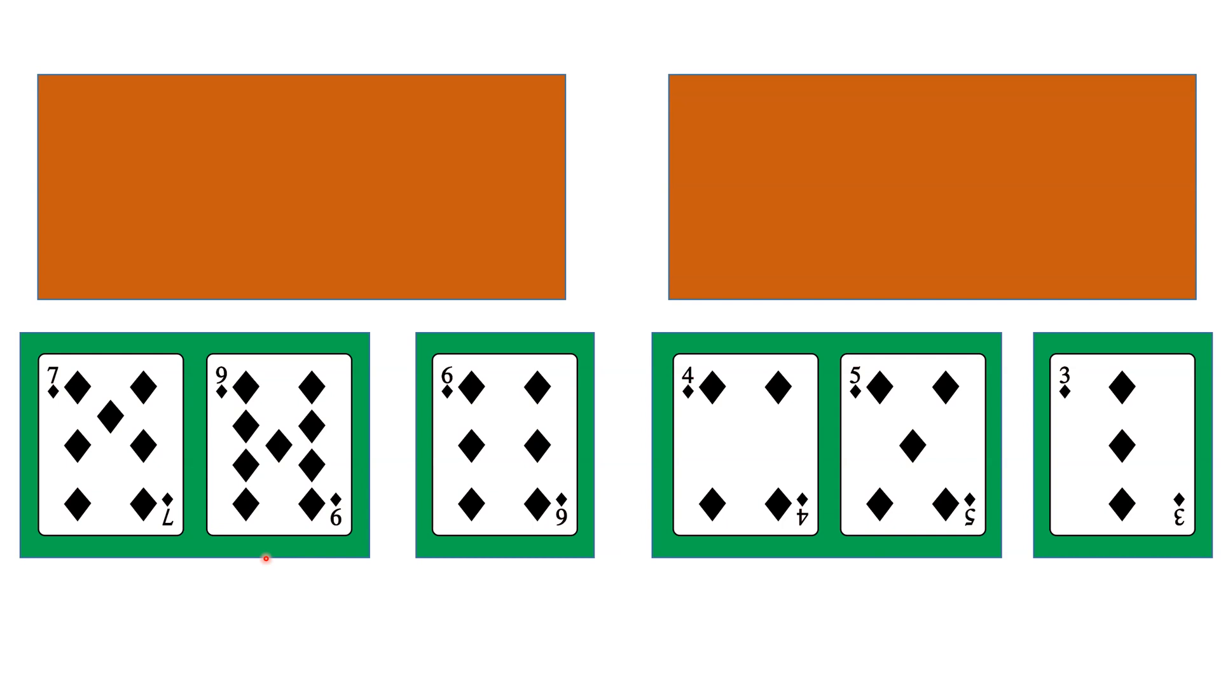
mouse_move(444, 534)
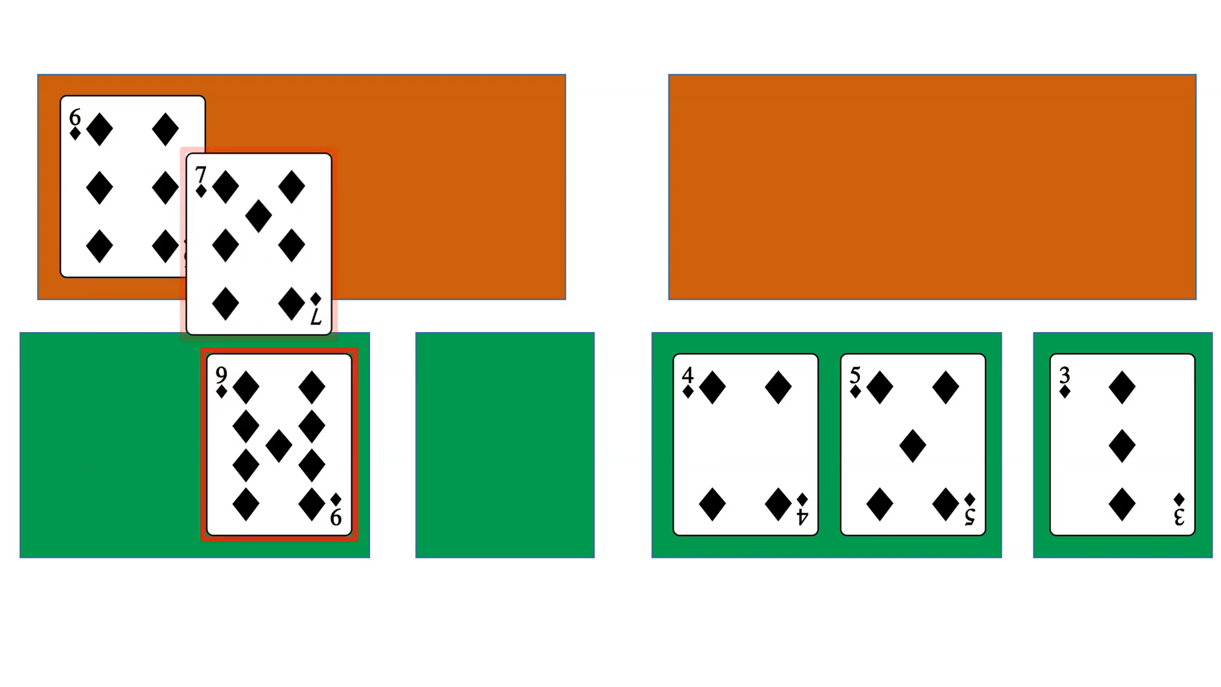
Drag the diamond cards into the orange boxes, forming 6-7-9 and placing 3 on the right
drag(261, 241, 300, 187)
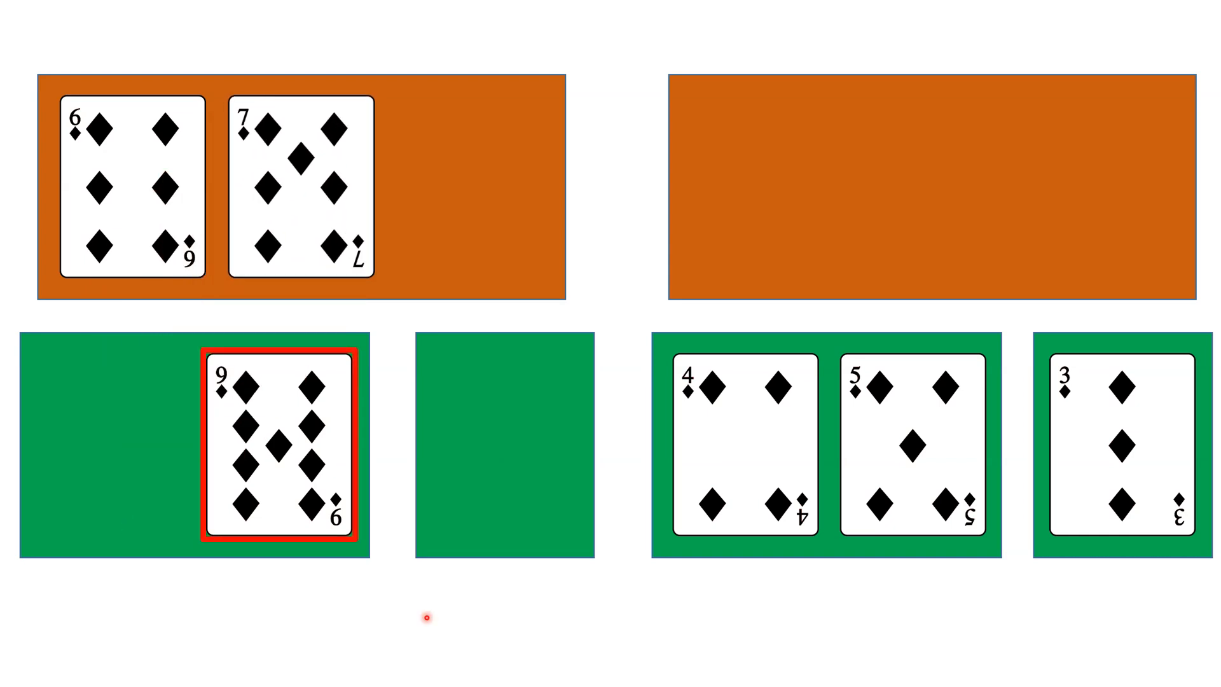
mouse_move(297, 556)
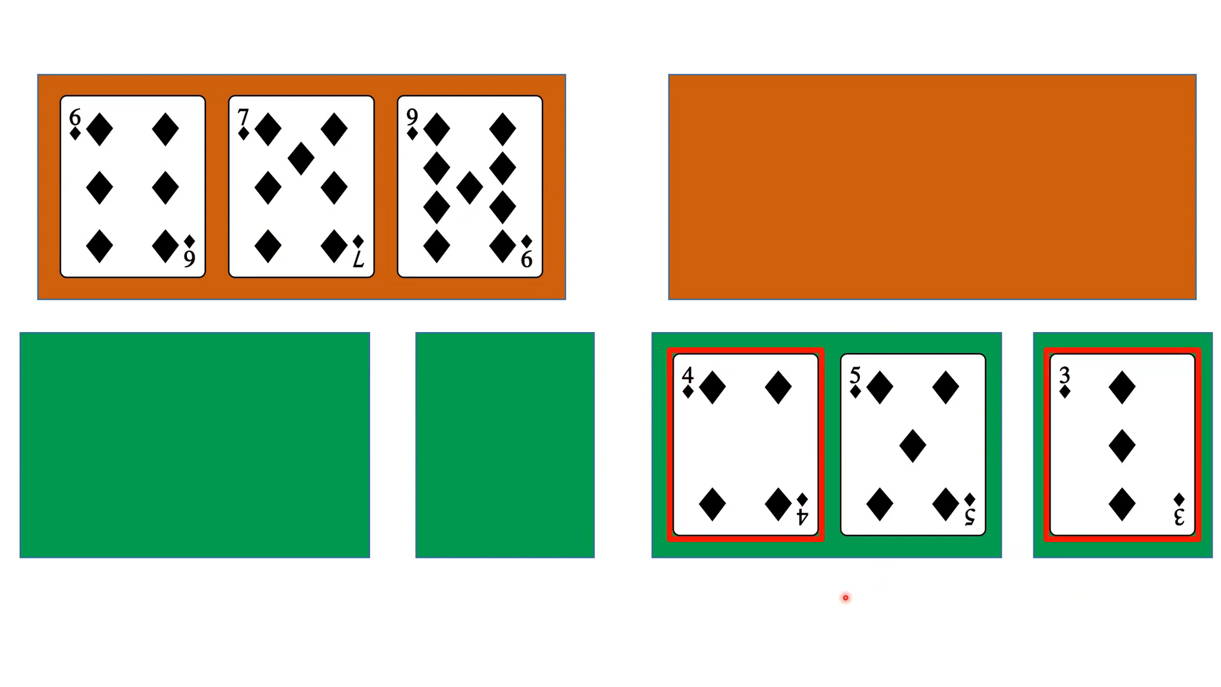
drag(1099, 448, 896, 273)
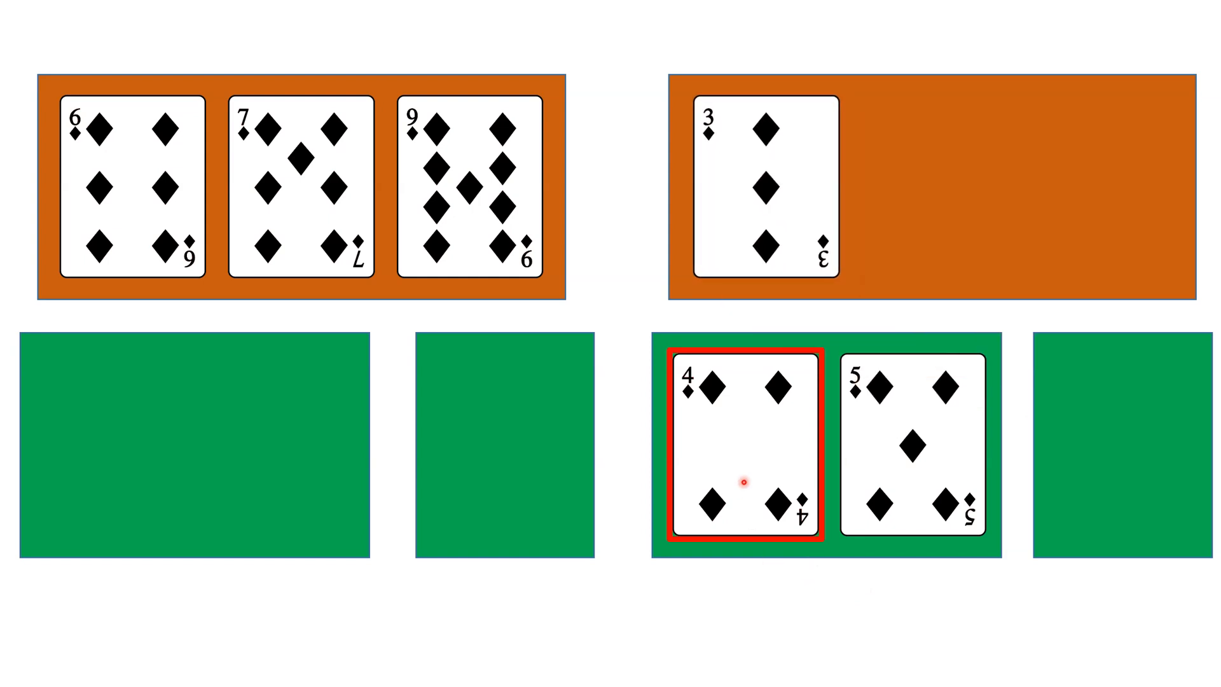
drag(744, 451, 919, 202)
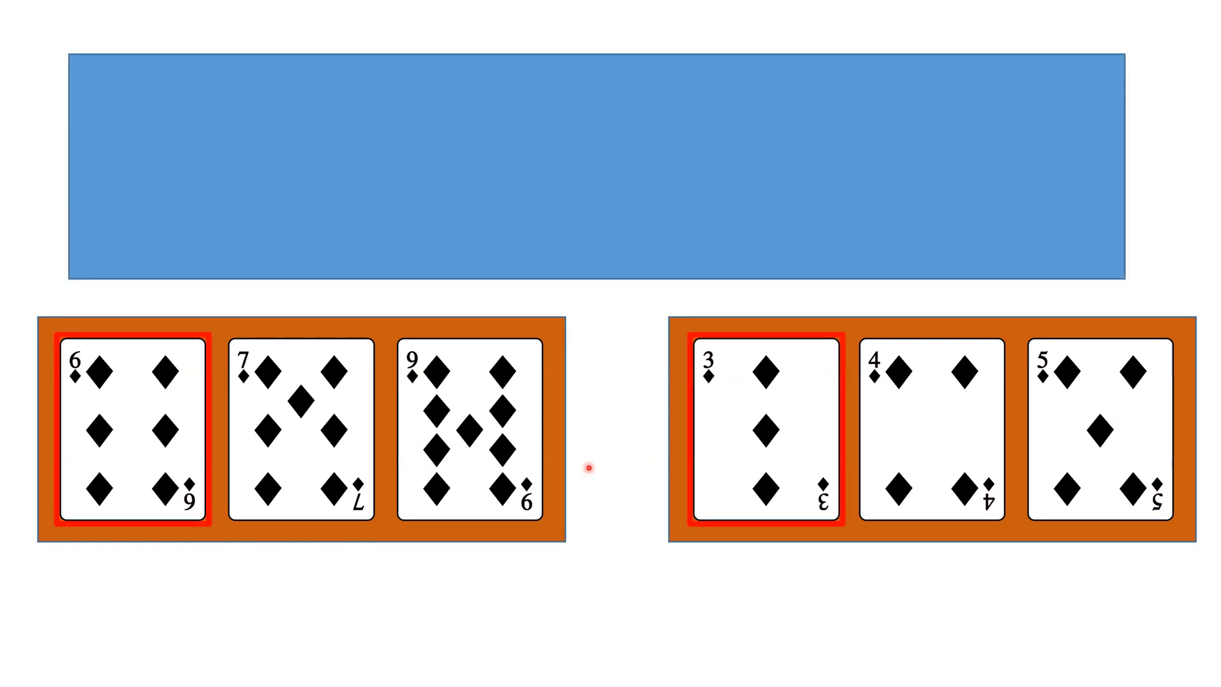
mouse_move(671, 504)
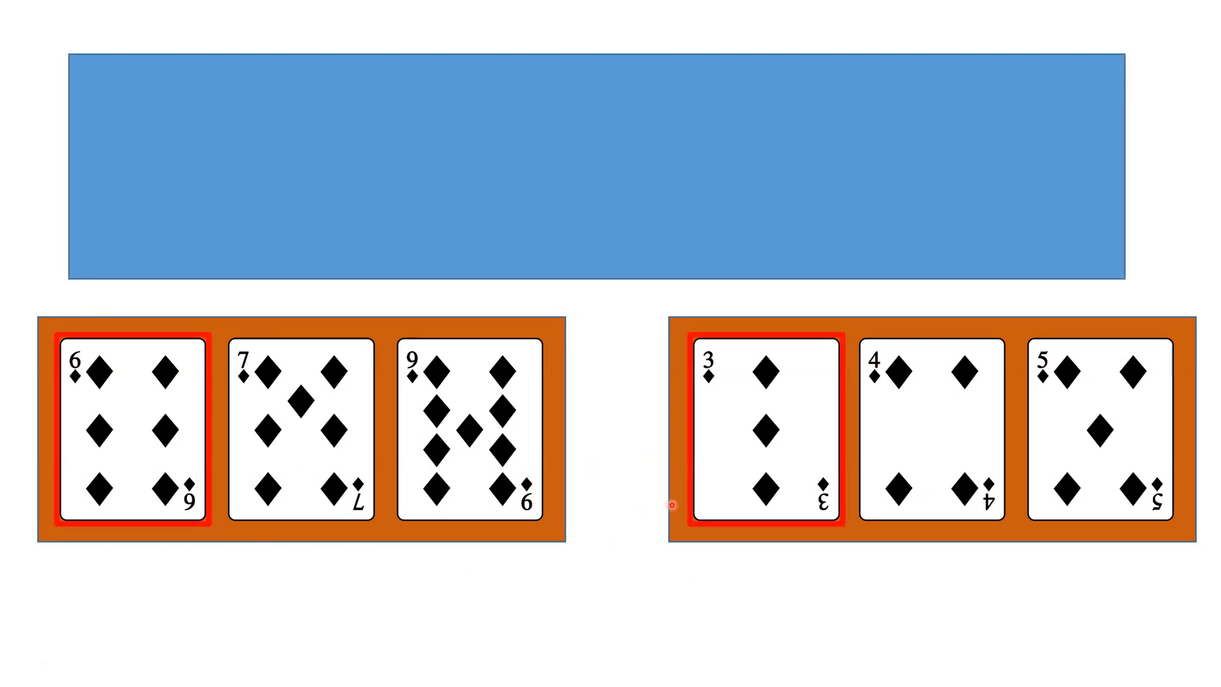
Drag cards 3, 4, 5, 6, 7 and 9 in turn into the blue merged row
drag(759, 433, 366, 249)
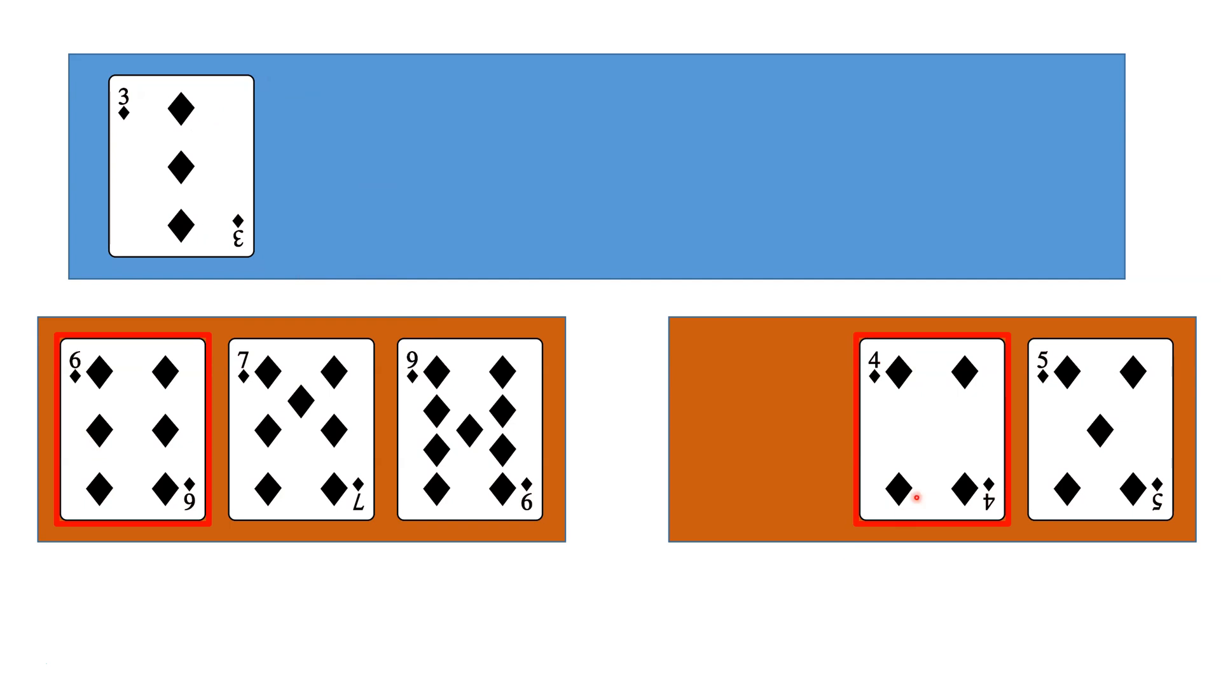
drag(929, 432, 372, 163)
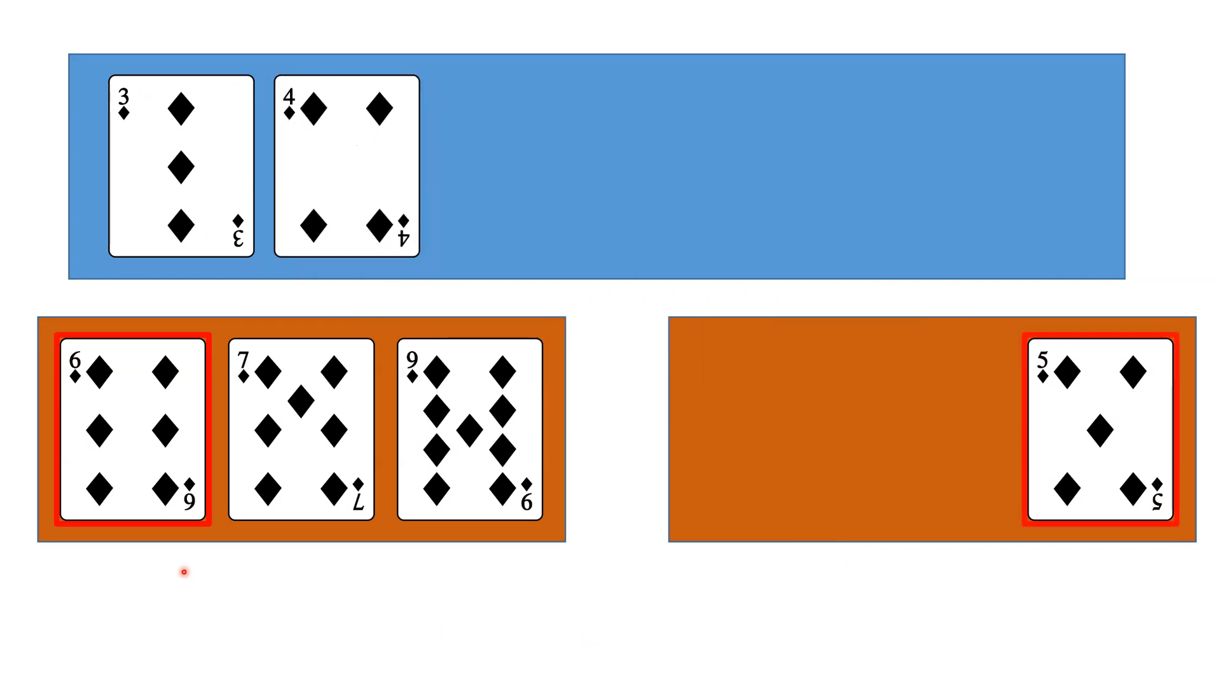
mouse_move(799, 586)
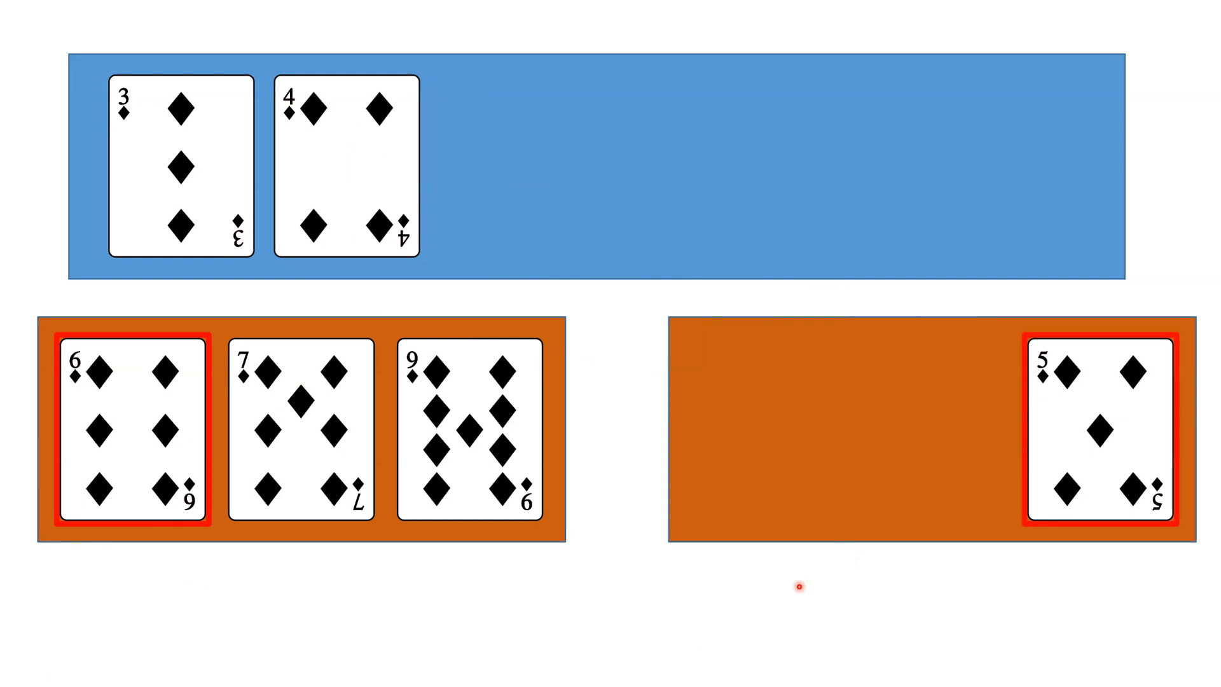
drag(1100, 434, 648, 228)
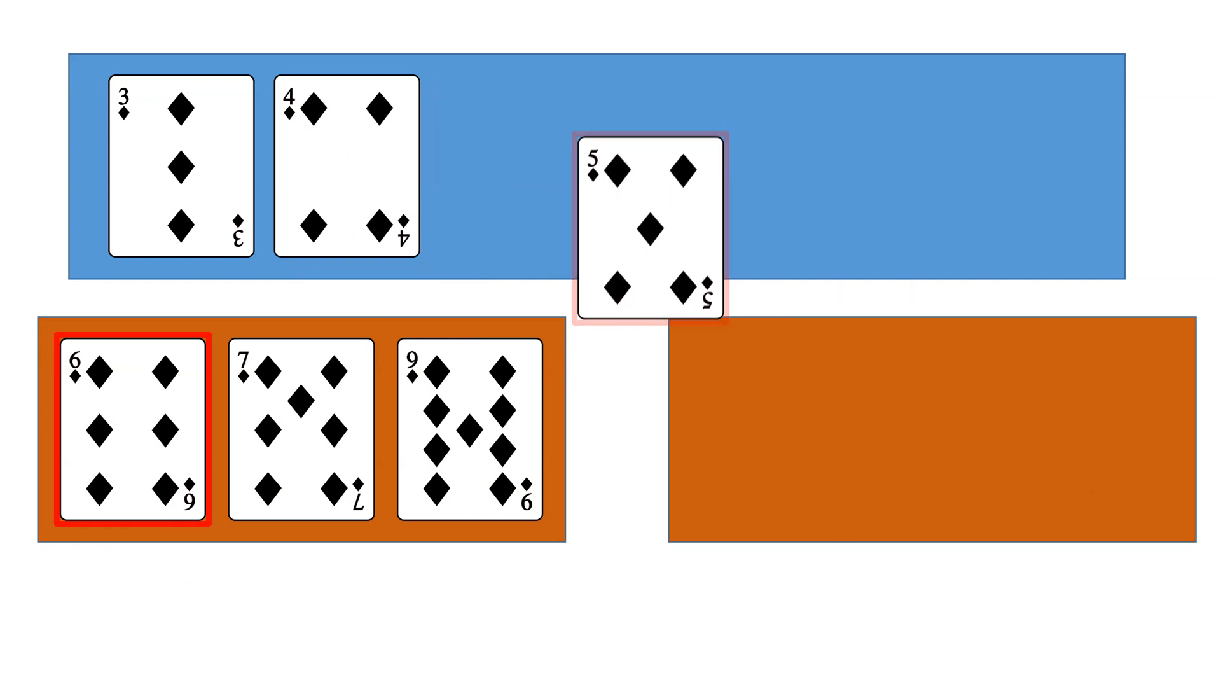
drag(650, 230, 510, 164)
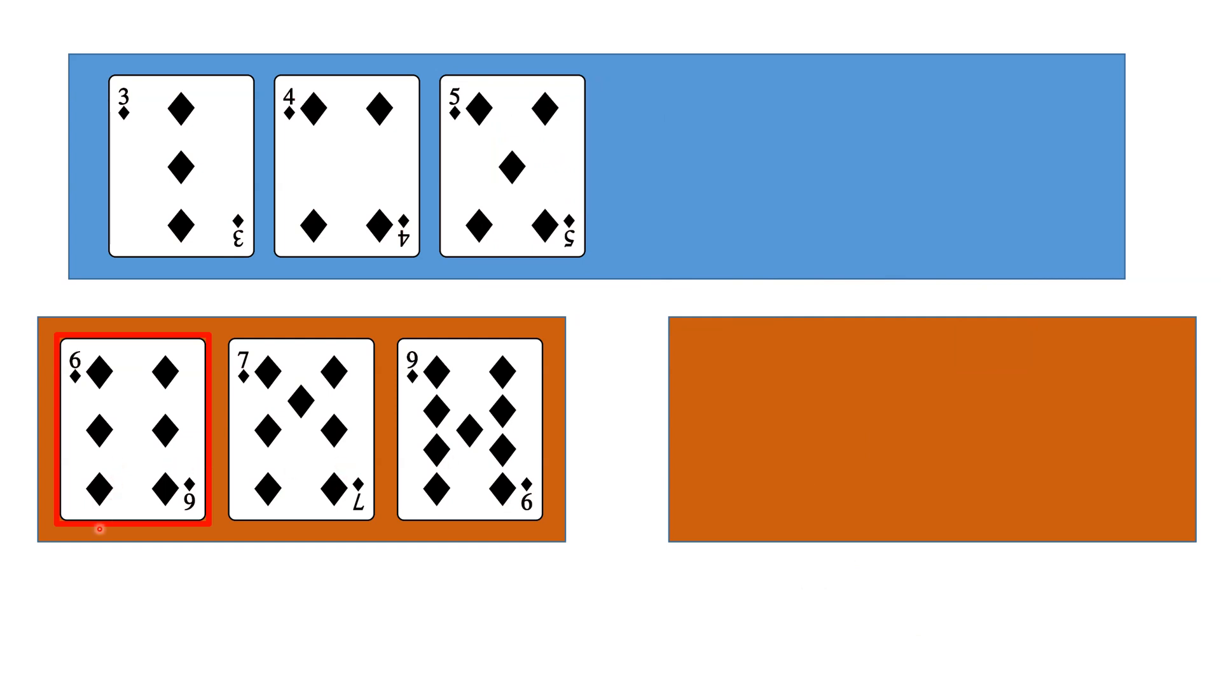
drag(129, 429, 638, 179)
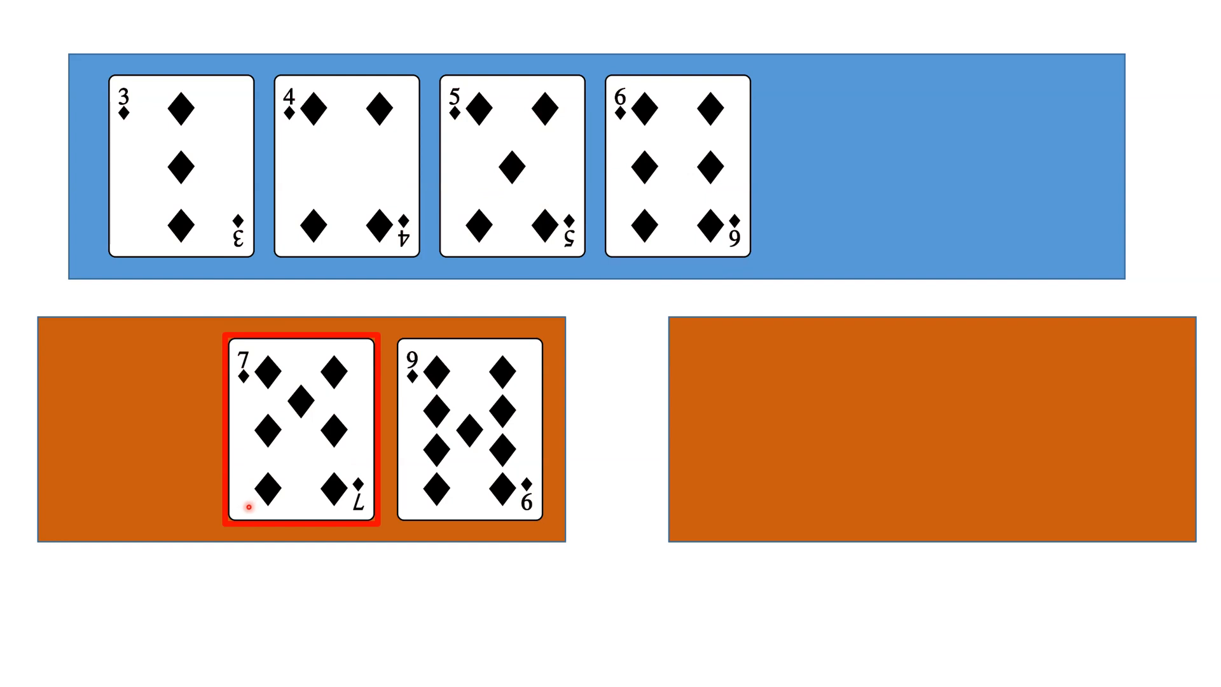
drag(300, 434, 846, 166)
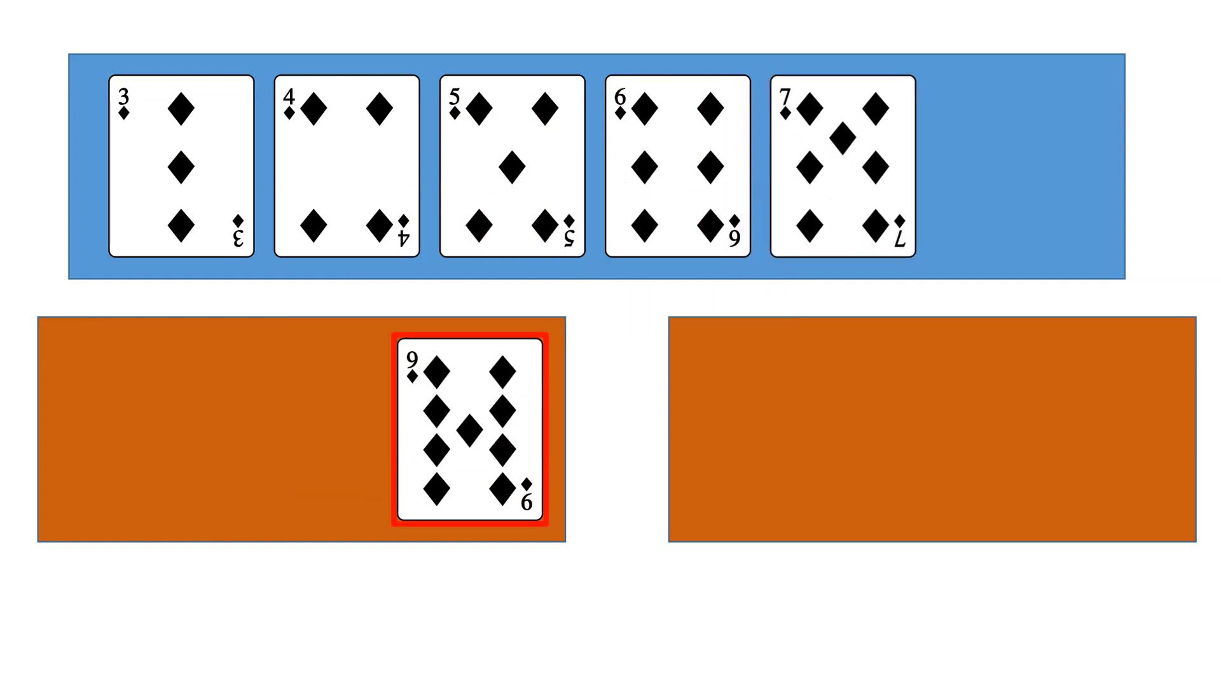
drag(475, 428, 837, 249)
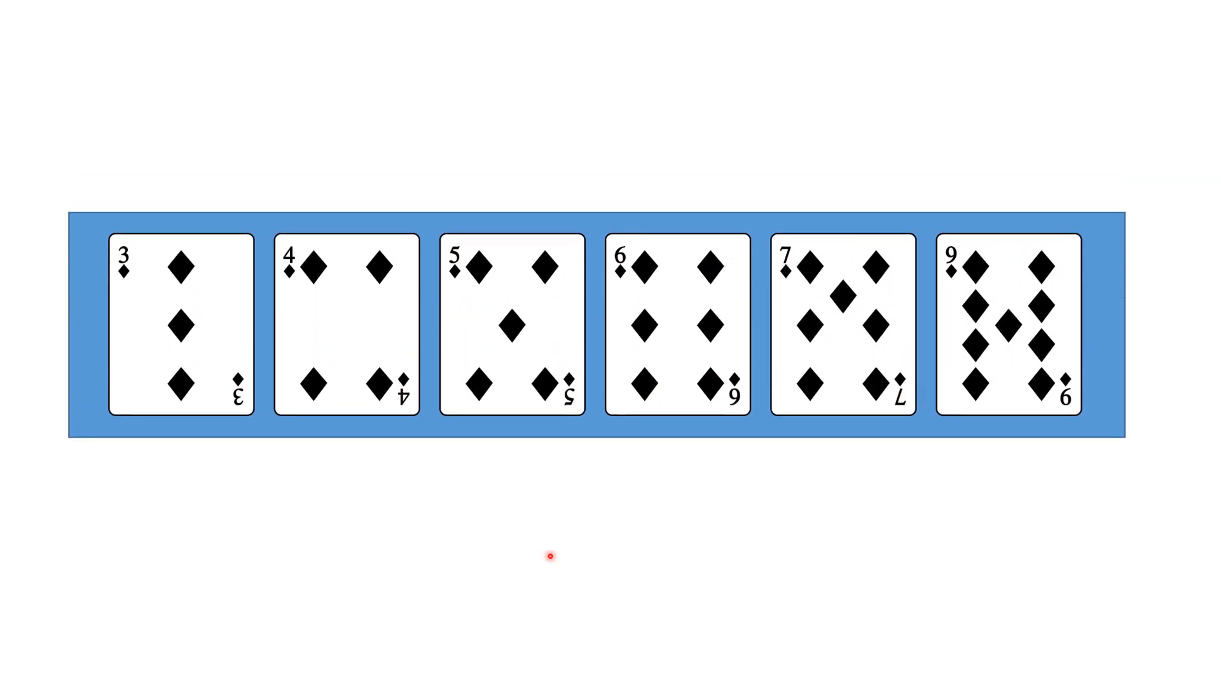
mouse_move(524, 524)
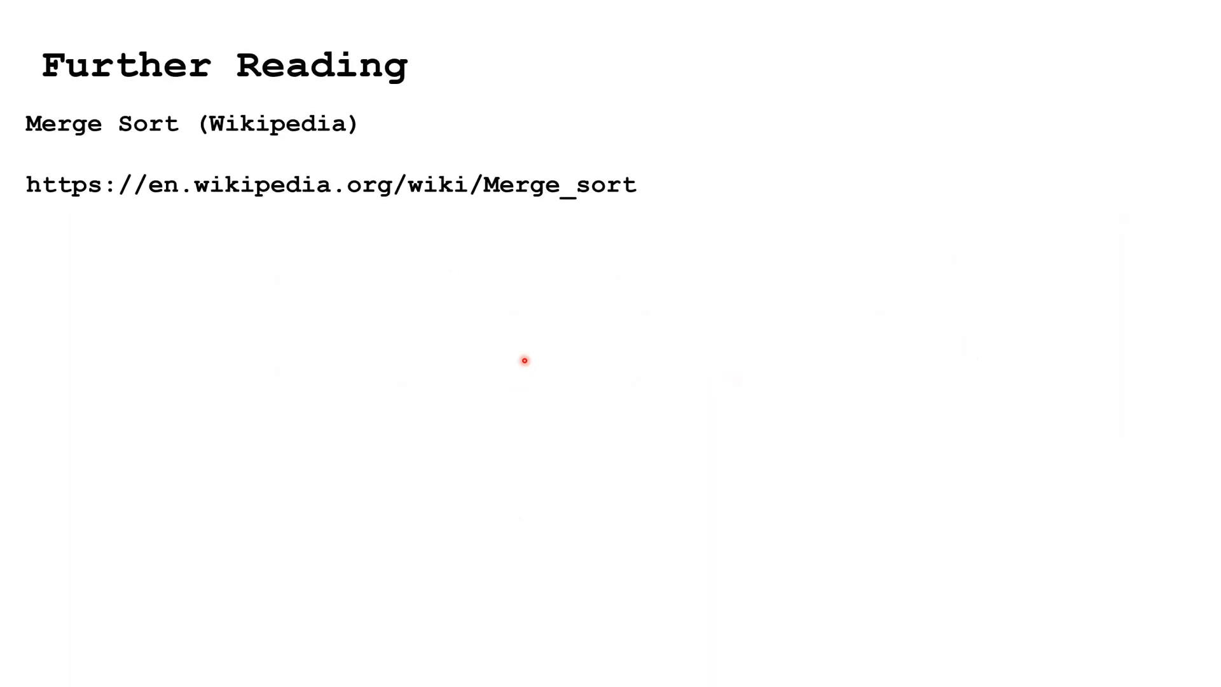
mouse_move(239, 161)
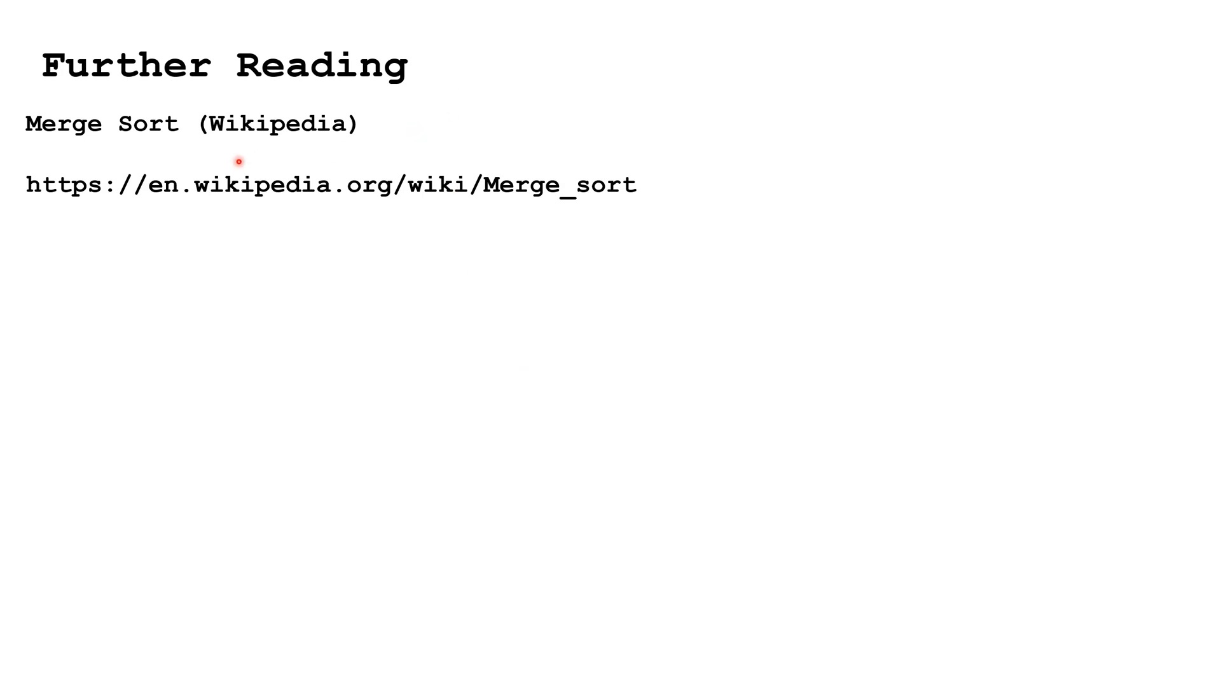
mouse_move(246, 151)
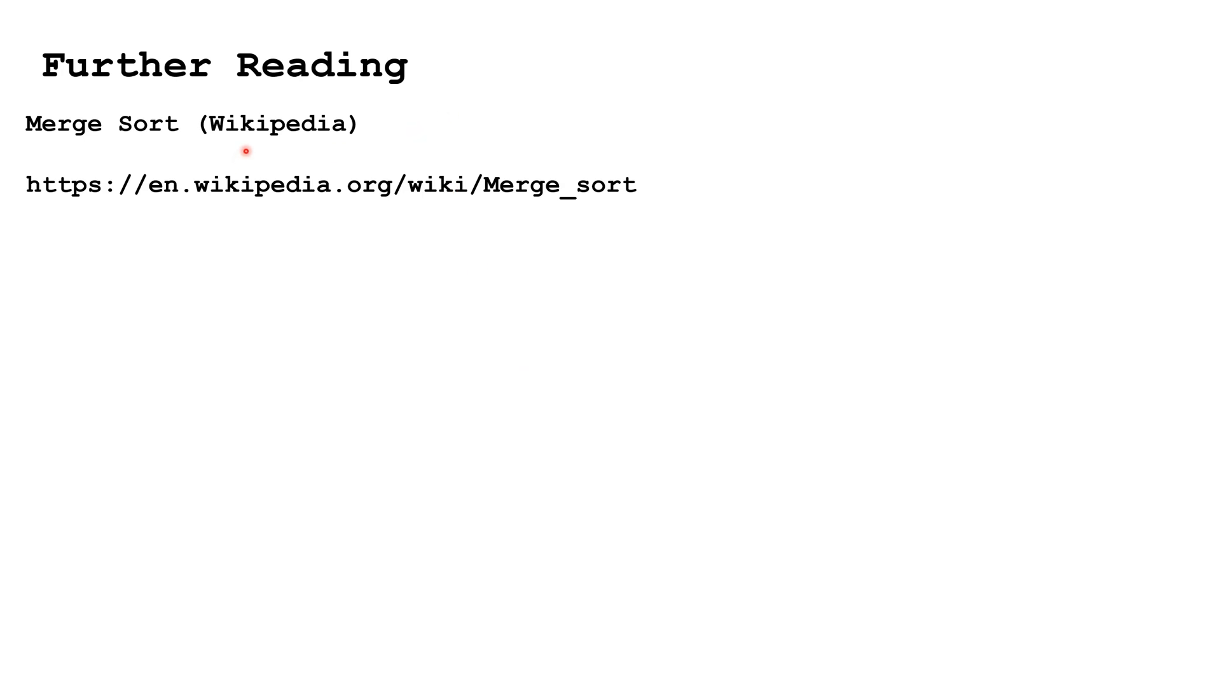
mouse_move(195, 212)
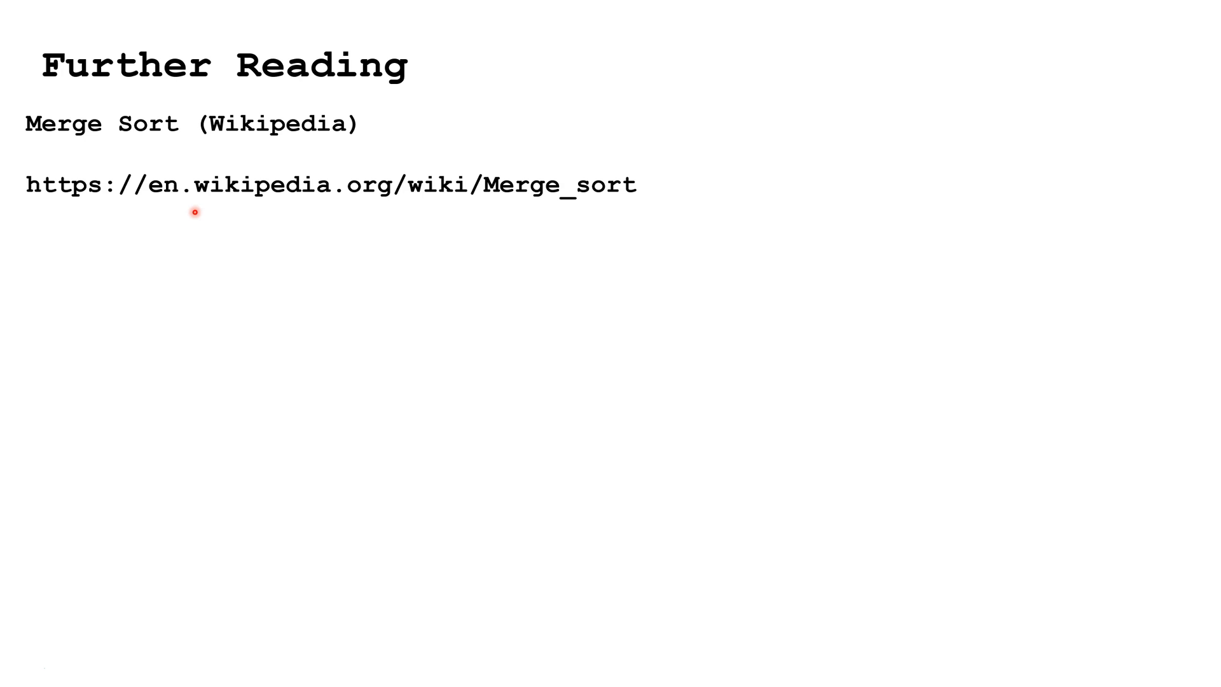
mouse_move(207, 208)
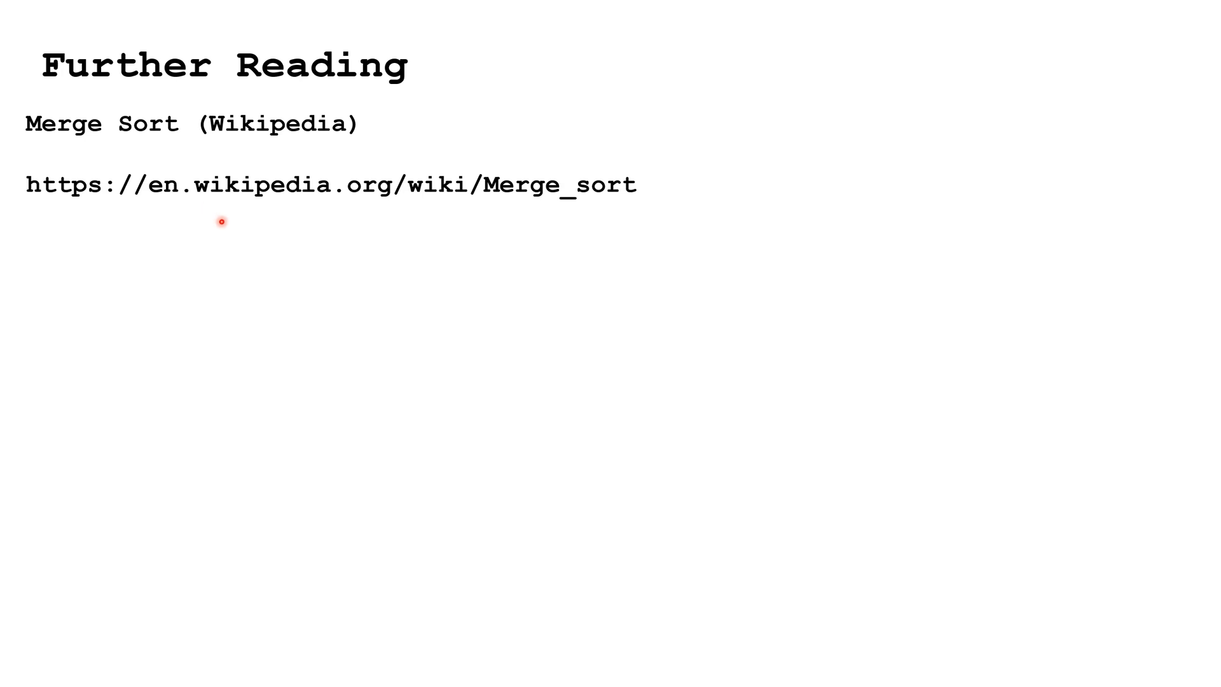
mouse_move(273, 251)
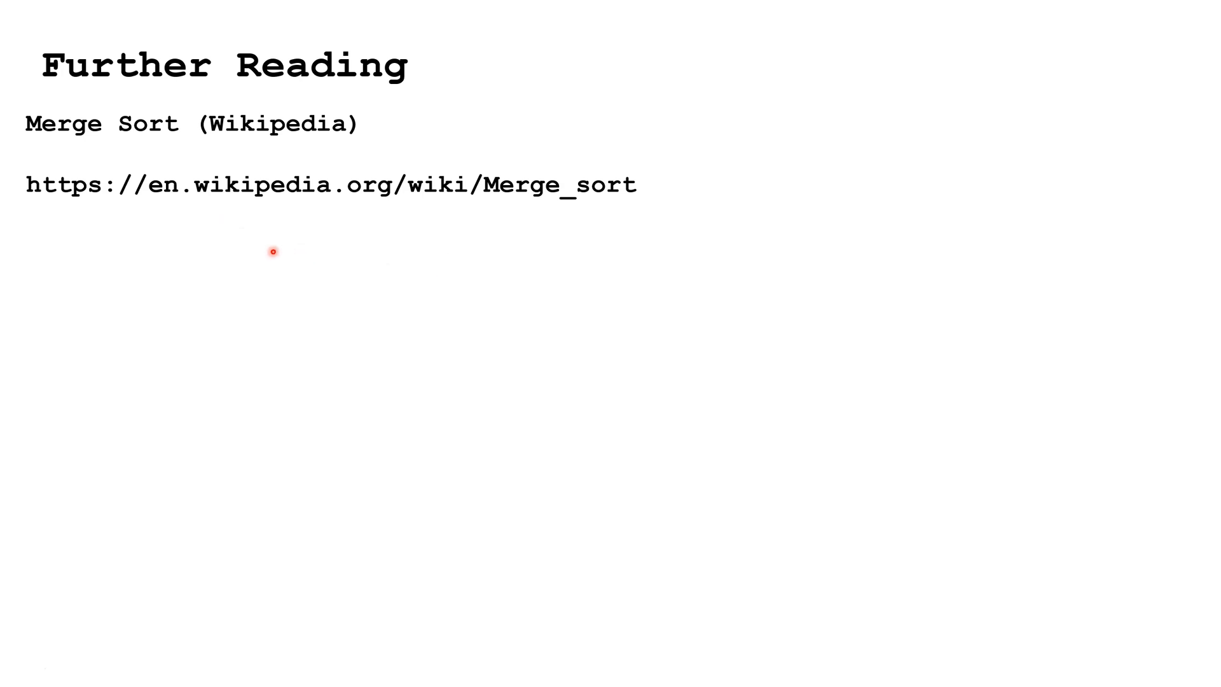
mouse_move(173, 400)
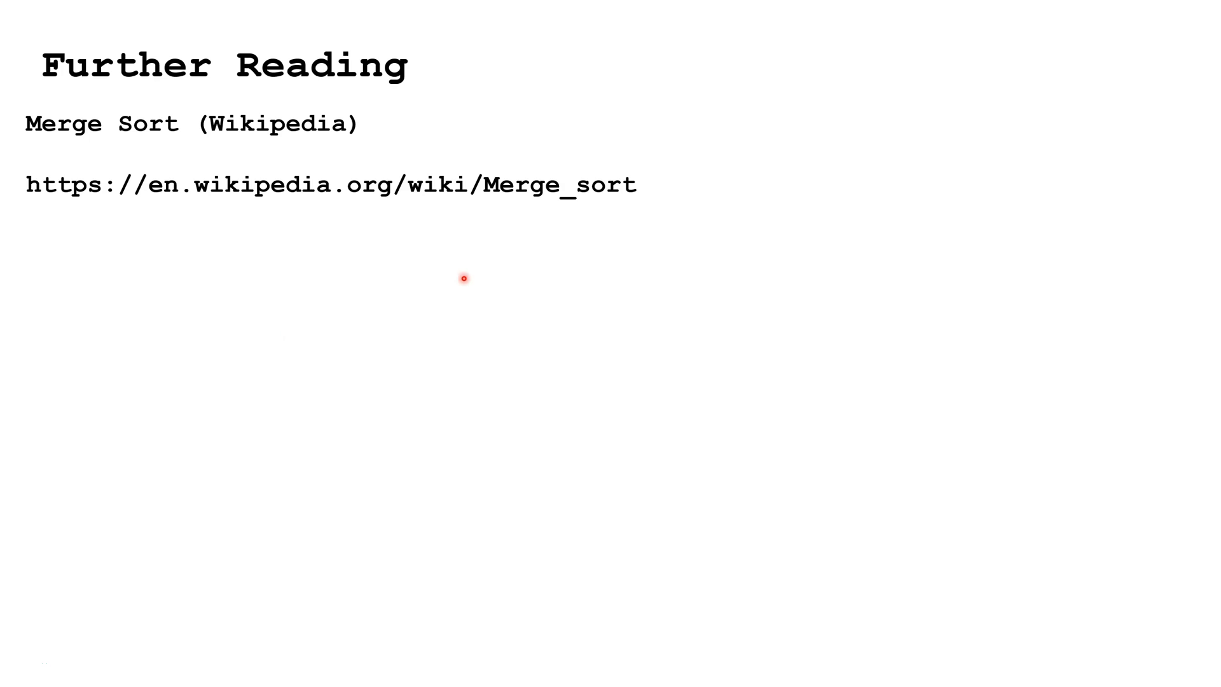
mouse_move(568, 264)
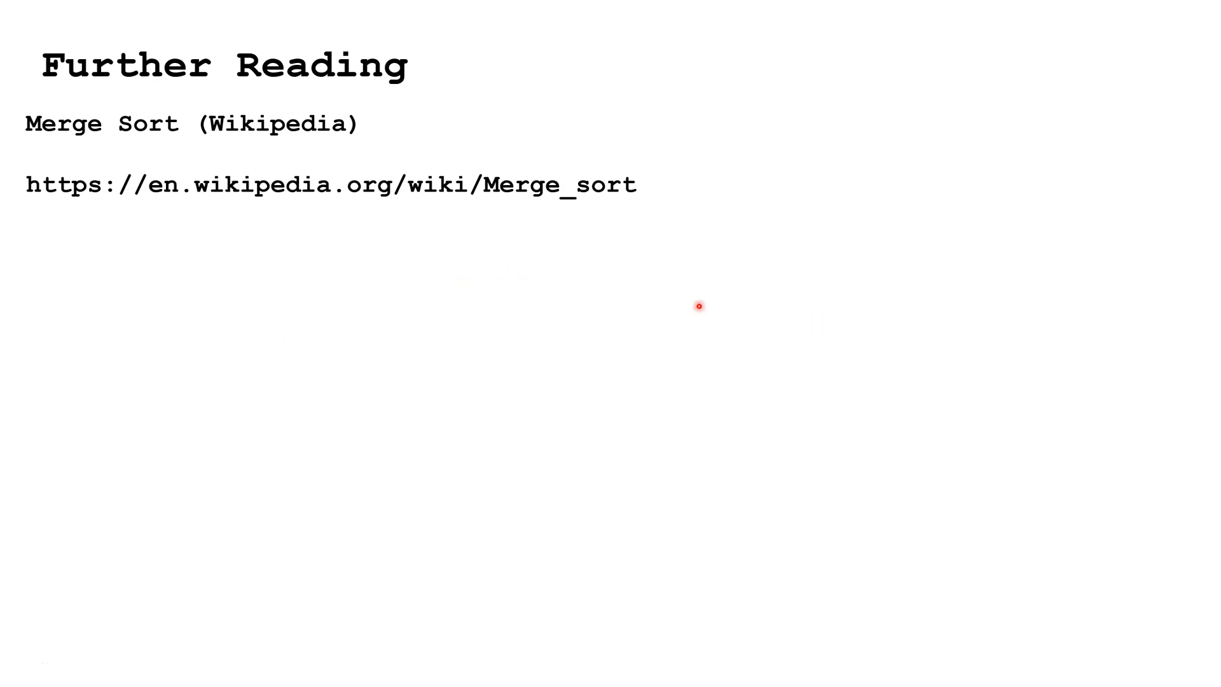
mouse_move(194, 487)
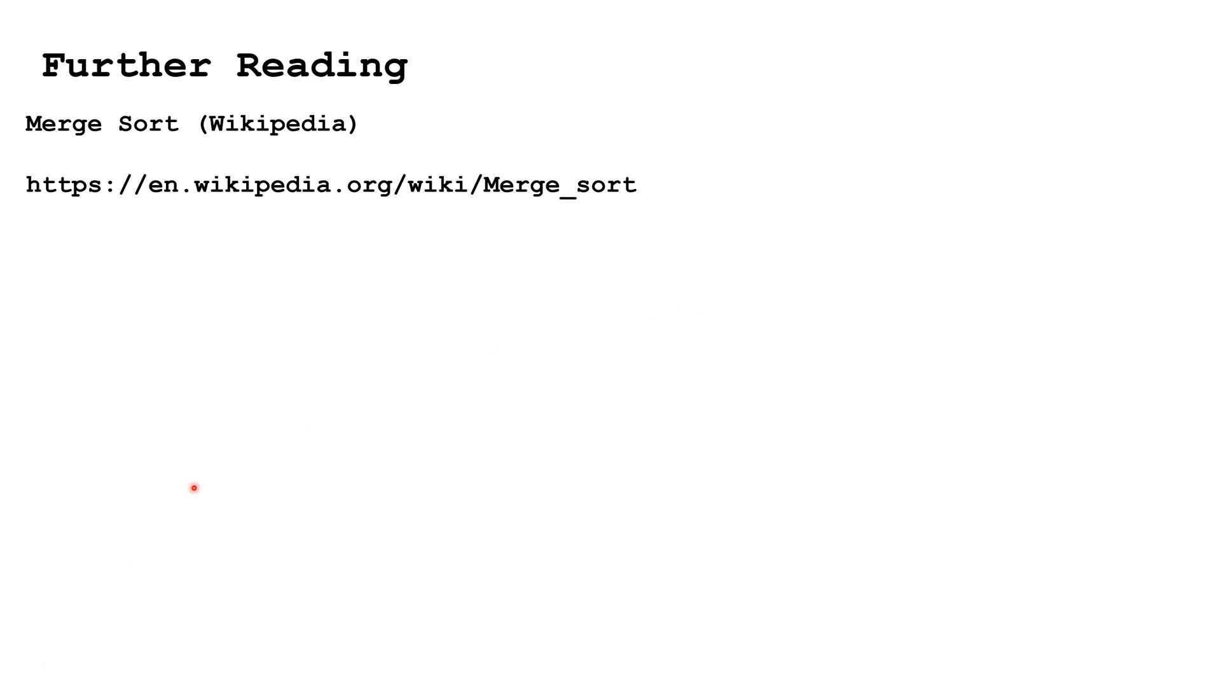
mouse_move(11, 661)
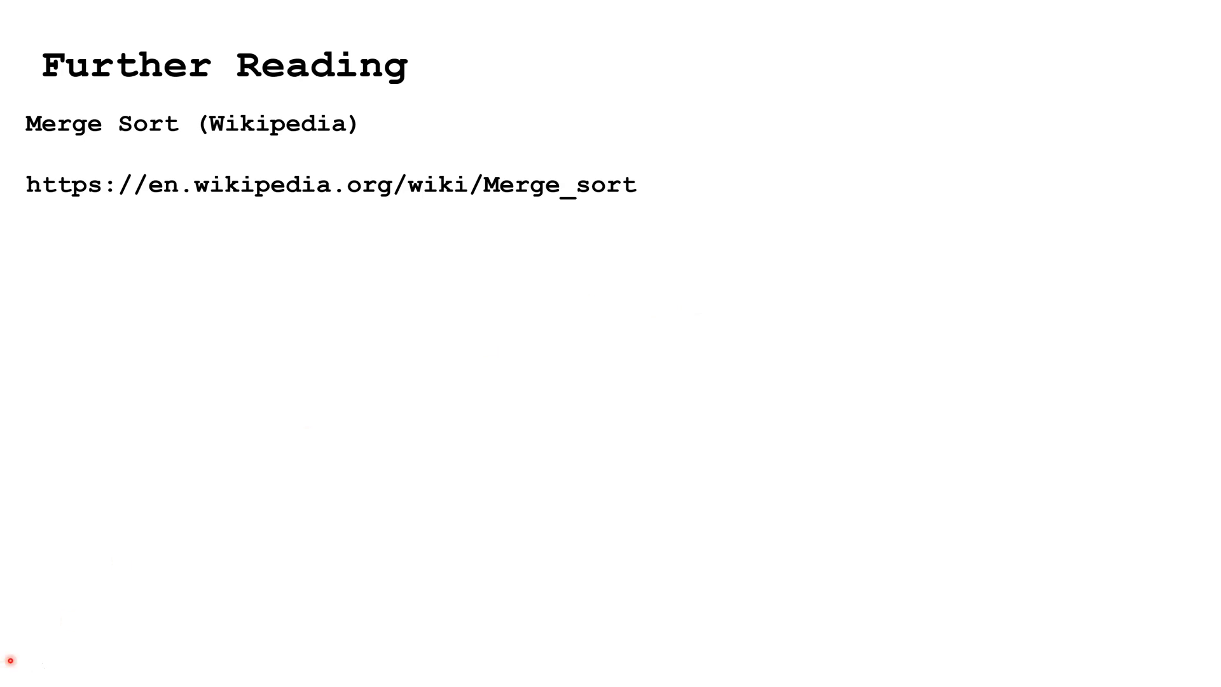